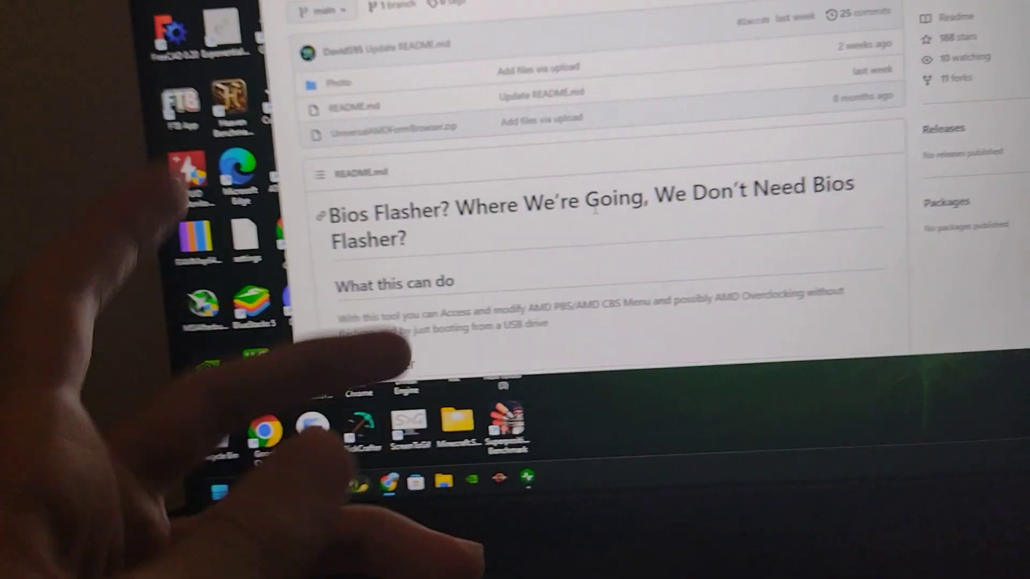
Step: Enter the HP BIOS Setup Utility from the startup menu, showing Ryzen 5 5600G and BIOS F.20
scroll("down", 3)
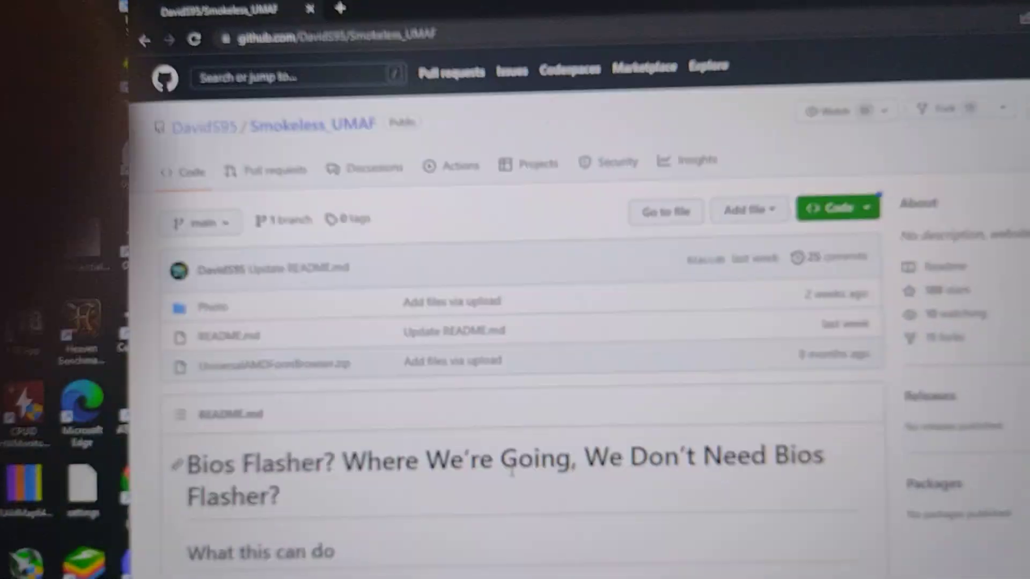
scroll("down", 3)
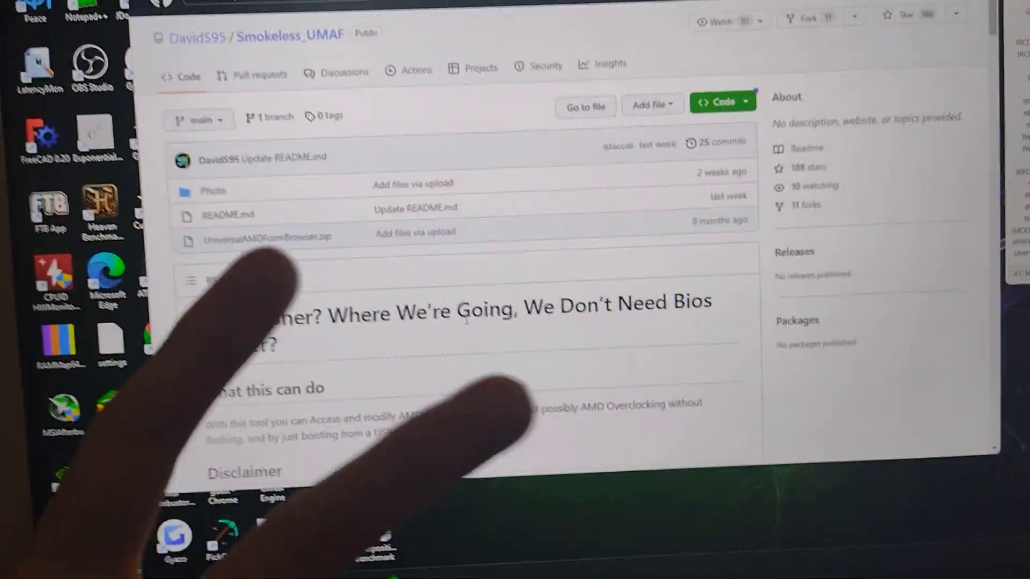
scroll("down", 3)
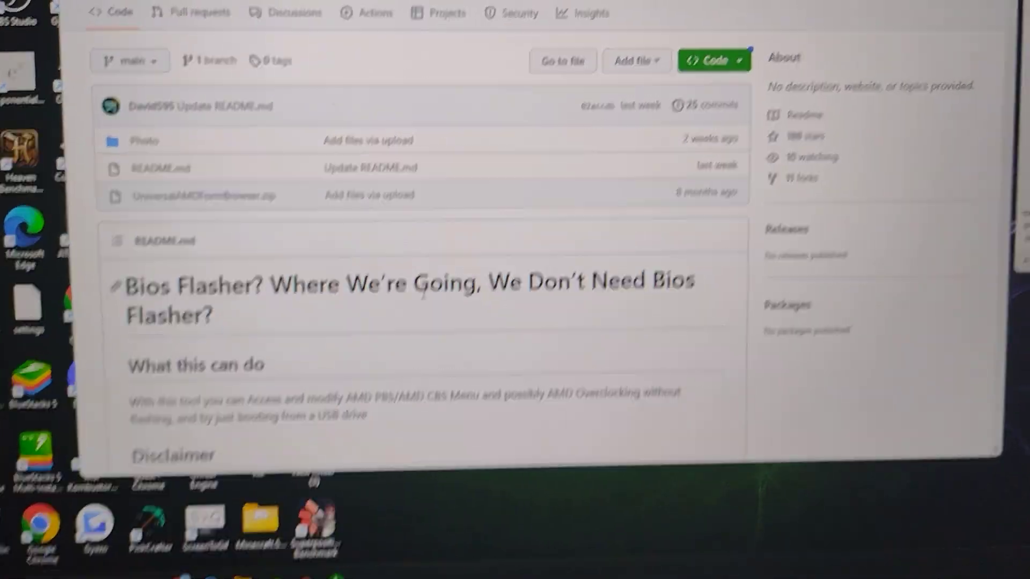
scroll("down", 3)
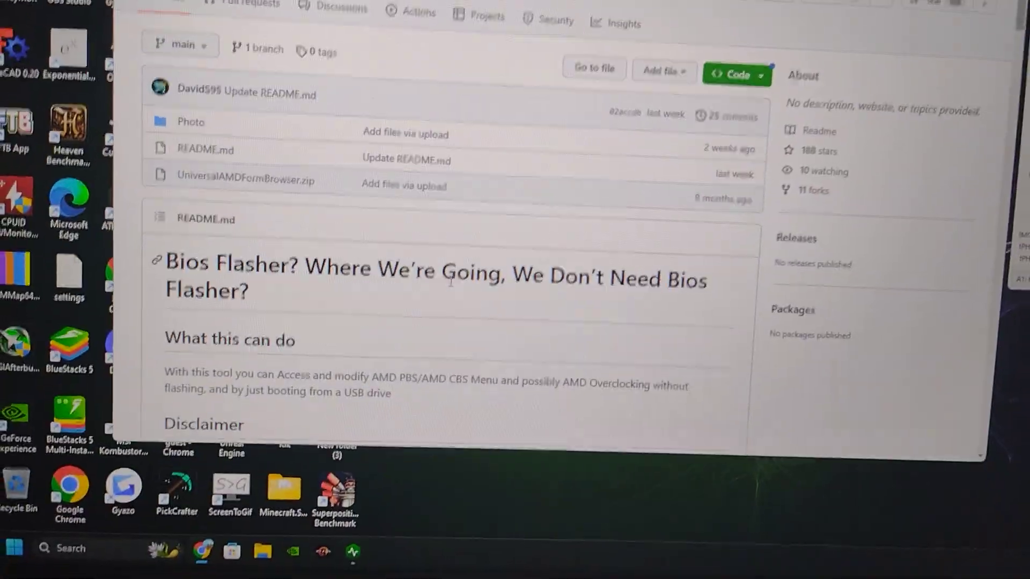
scroll("down", 3)
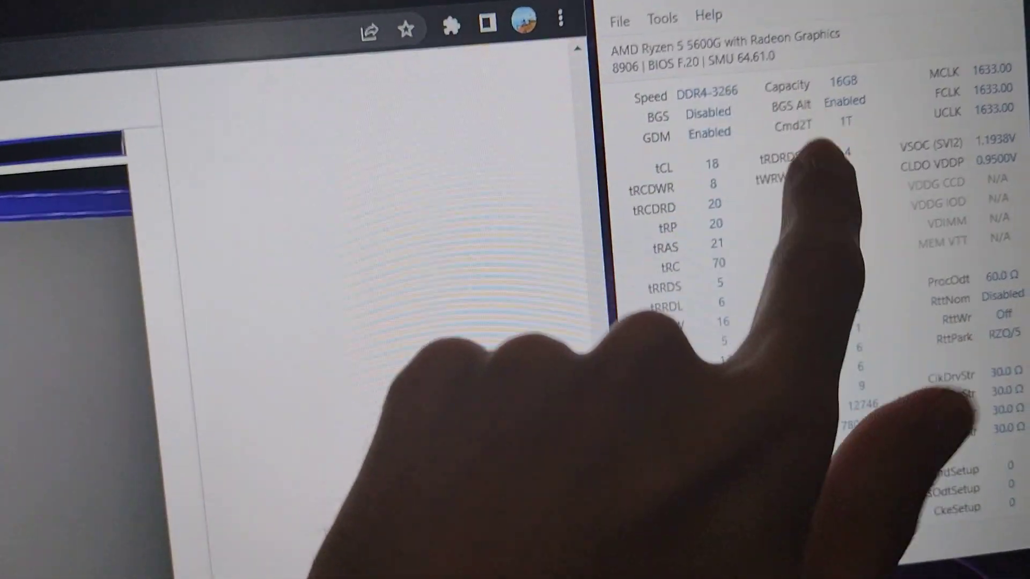
scroll("down", 3)
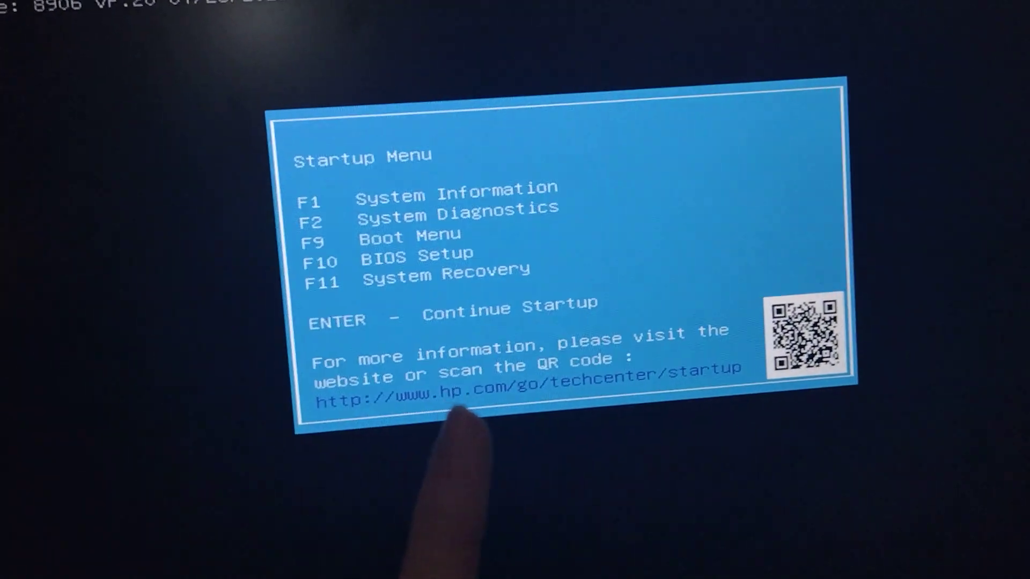
key("F1")
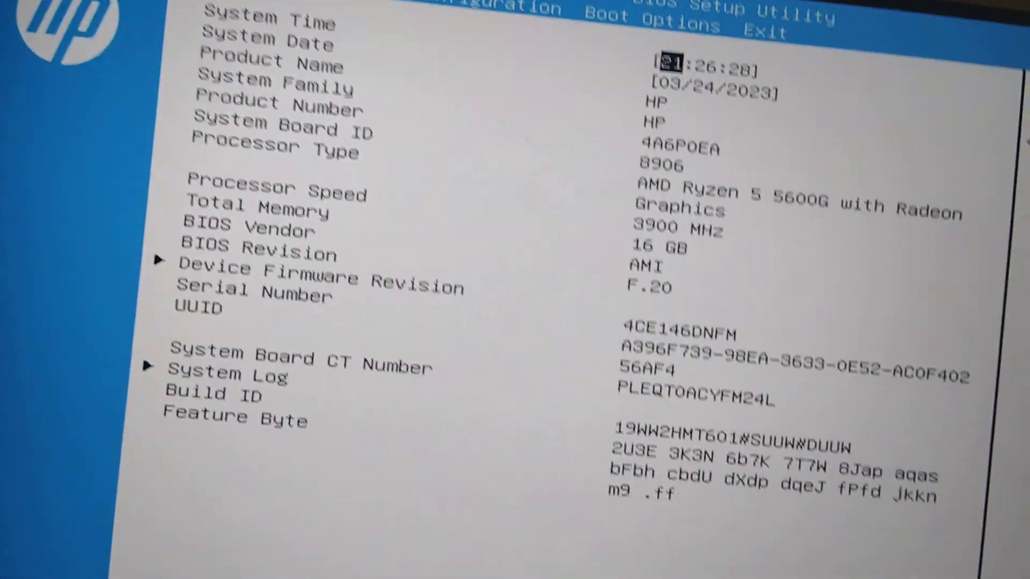
Step: Confirm USB Boot is Enabled under Boot Options, then Save Changes and Exit
left_click(411, 72)
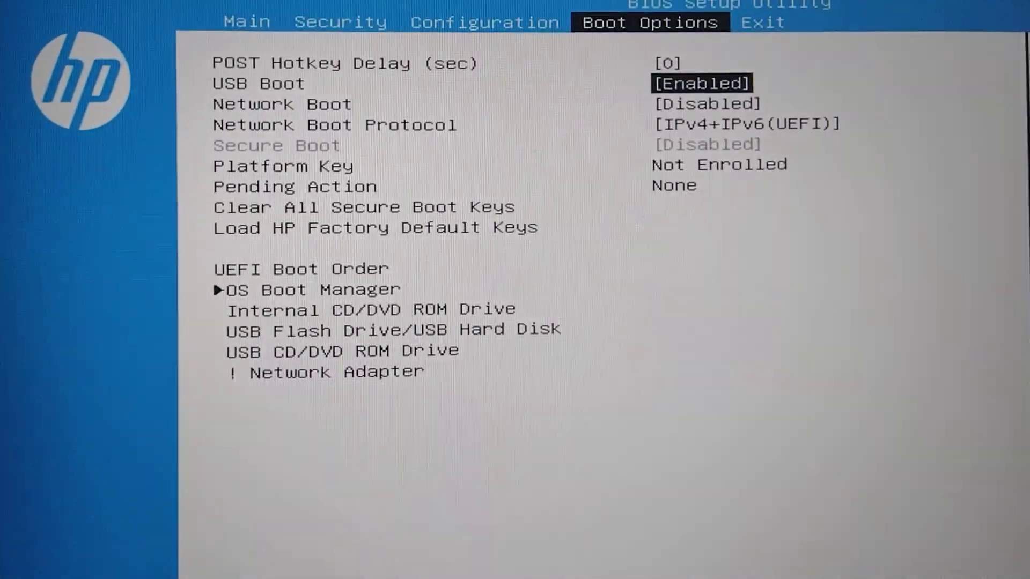
left_click(765, 33)
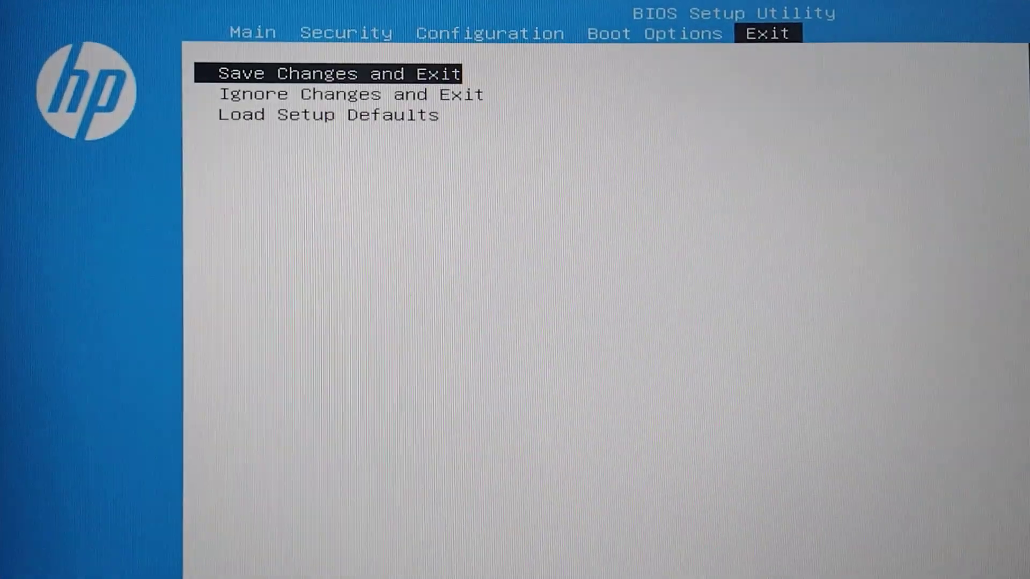
key("Down")
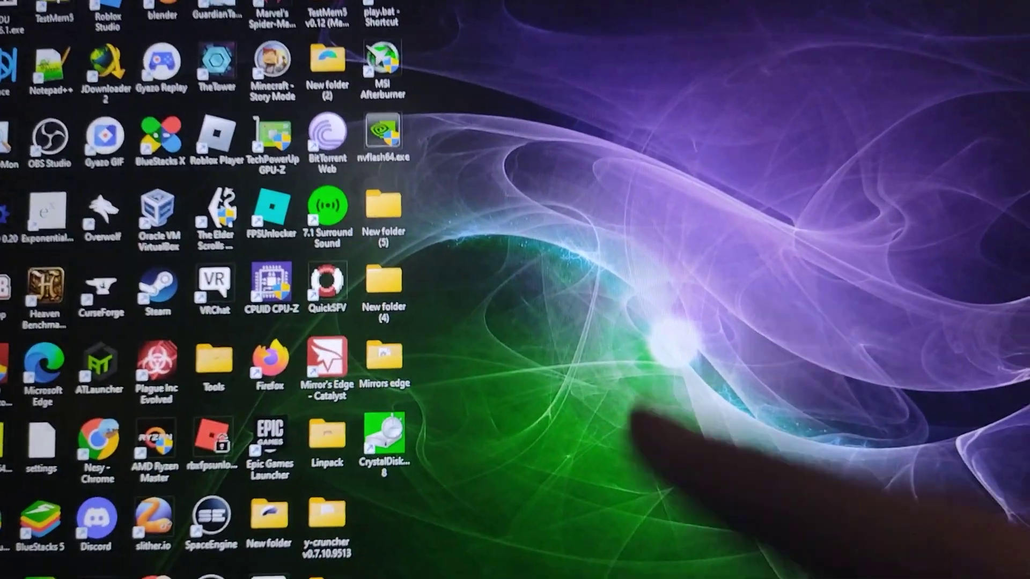
Step: Launch ZenTimings from its desktop shortcut
left_click(290, 560)
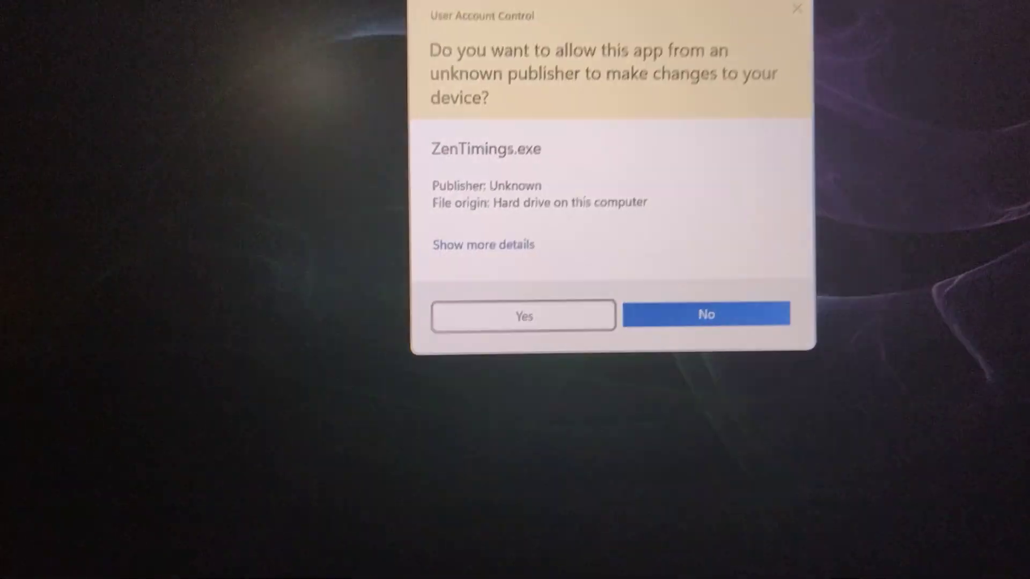
Step: Allow ZenTimings to run as administrator so it shows timings tRC 70, tRFC 480
left_click(523, 316)
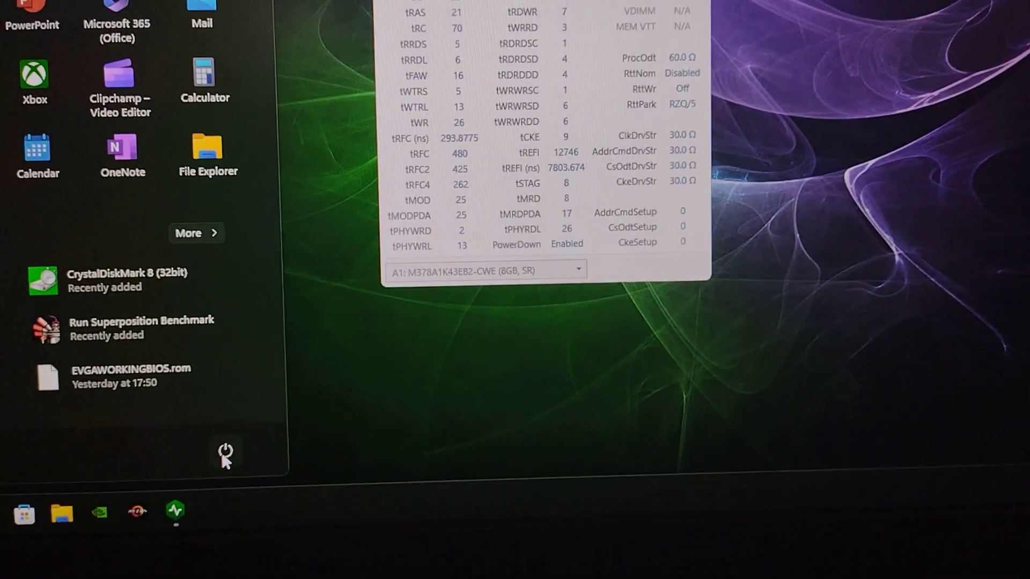
Step: Restart the computer from the Start menu's power options
left_click(226, 453)
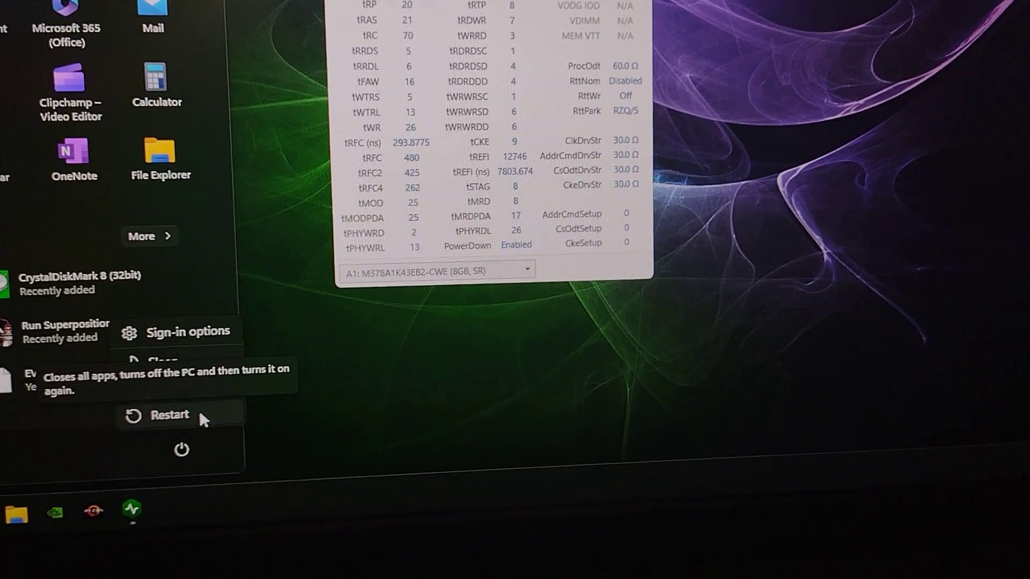
left_click(169, 414)
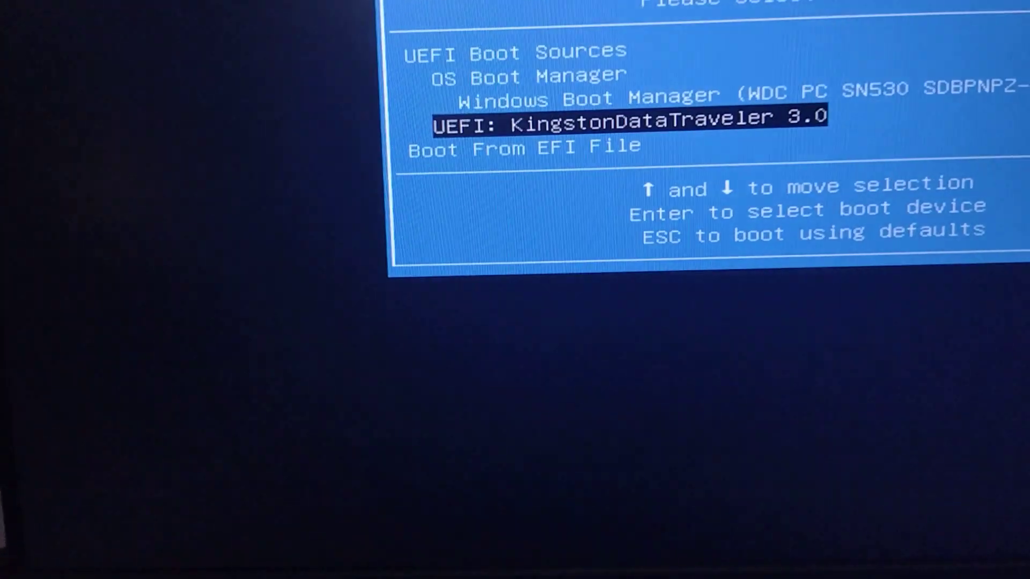
Step: Boot from the UEFI Kingston DataTraveler 3.0 USB drive
key("enter")
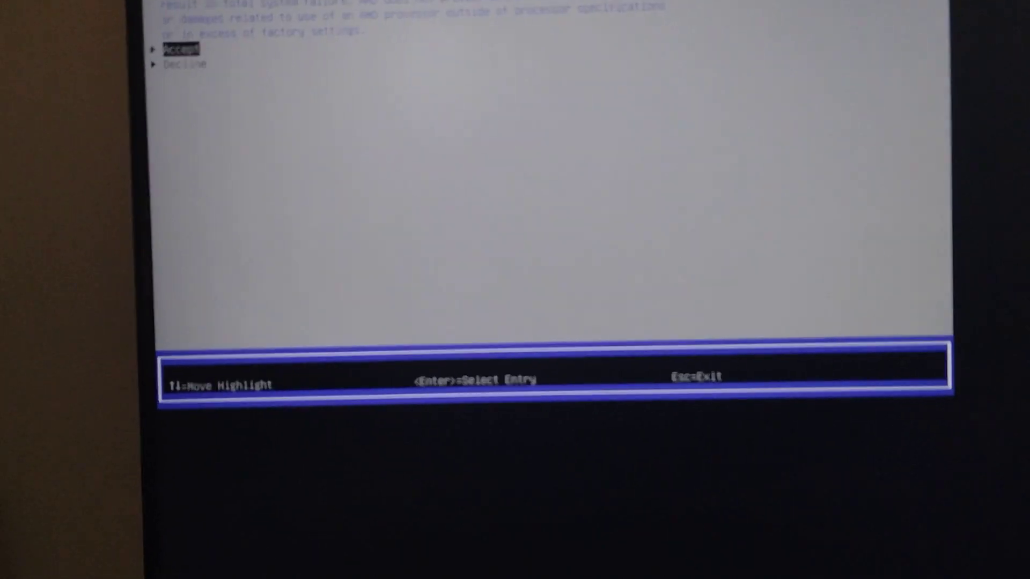
Step: Accept the AMD overclocking disclaimer and enter the hidden settings section
key("enter")
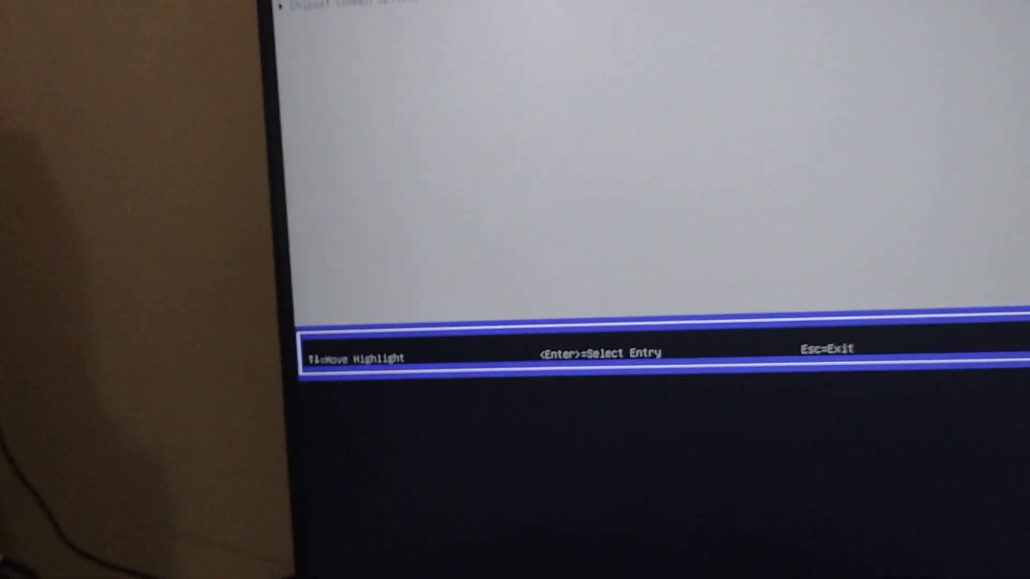
key("Enter")
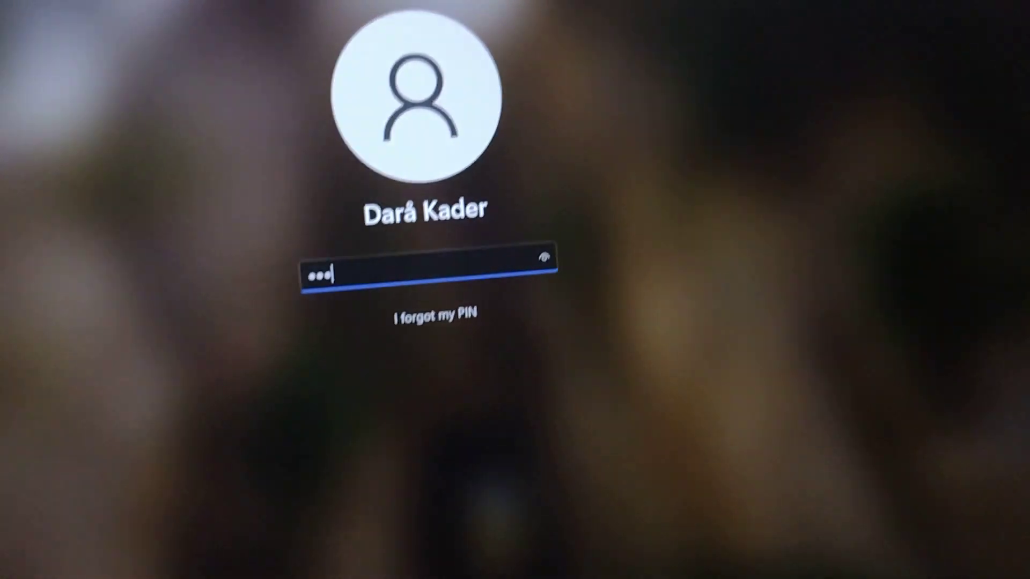
Step: Sign in with the PIN and close the Razer 7.1 Surround Sound window
key("Enter")
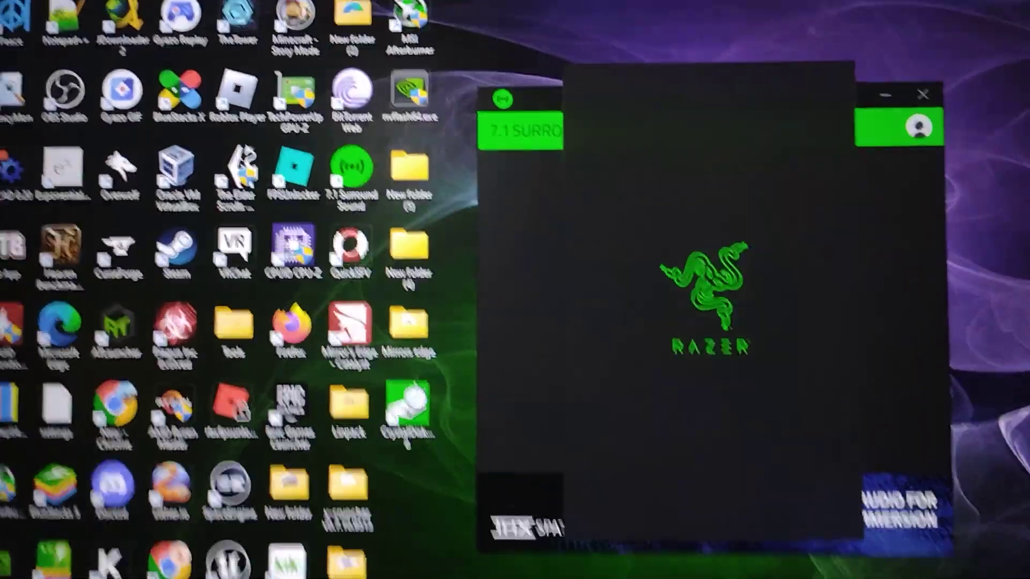
left_click(921, 95)
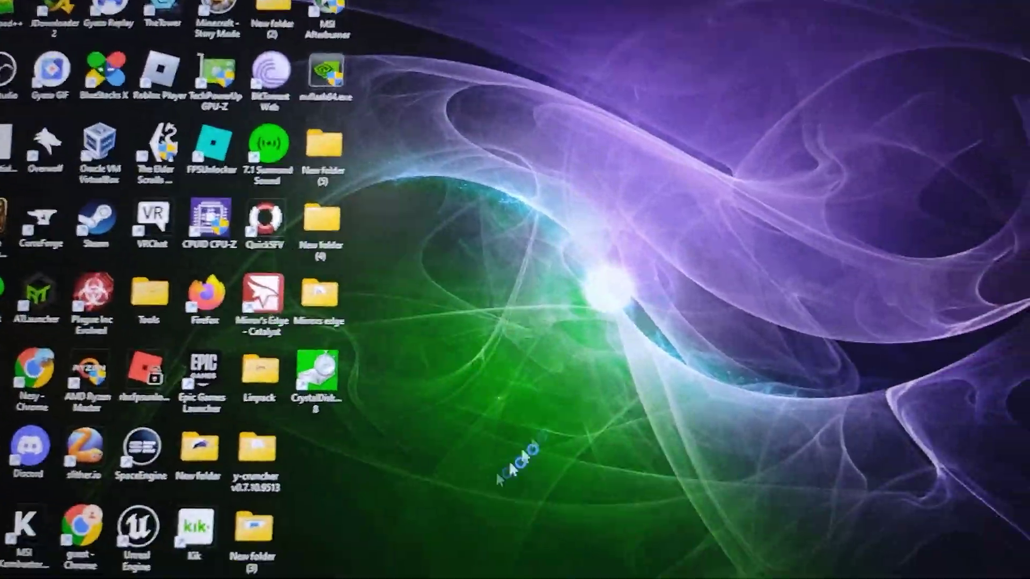